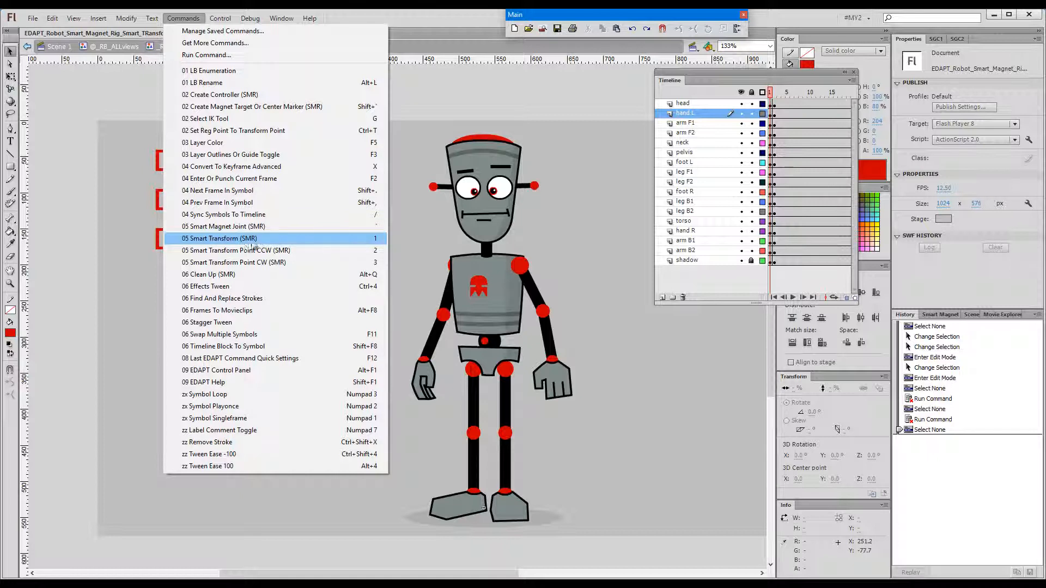
{"action": "mouse_move", "coordinate": [266, 242]}
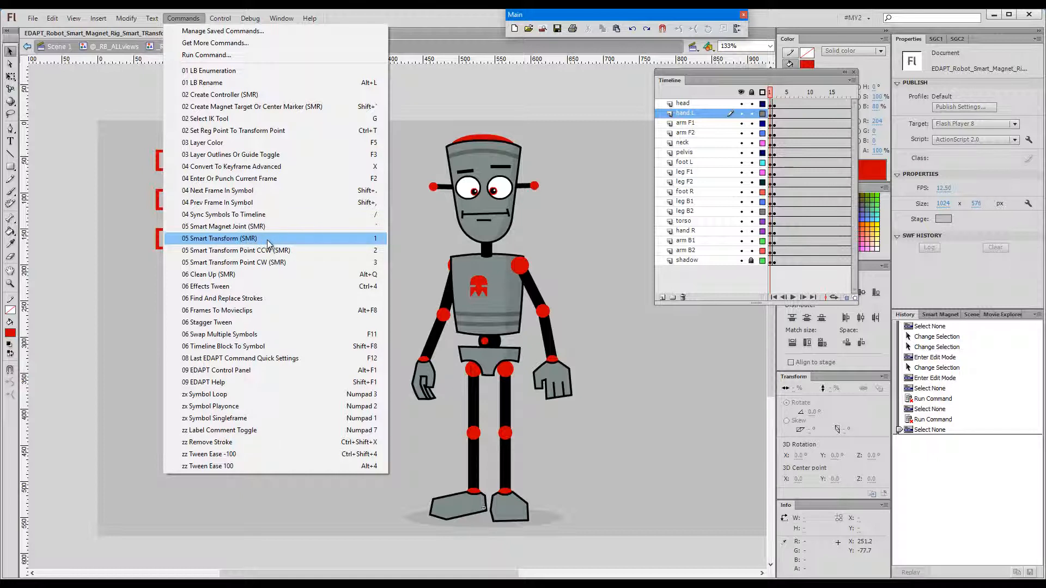
{"action": "mouse_move", "coordinate": [283, 247]}
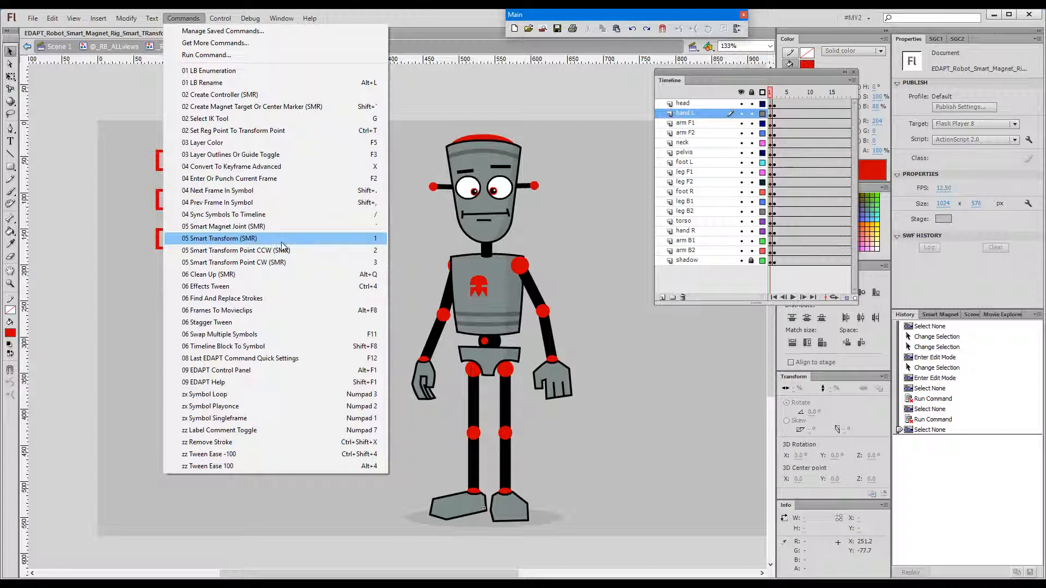
{"action": "mouse_move", "coordinate": [323, 247]}
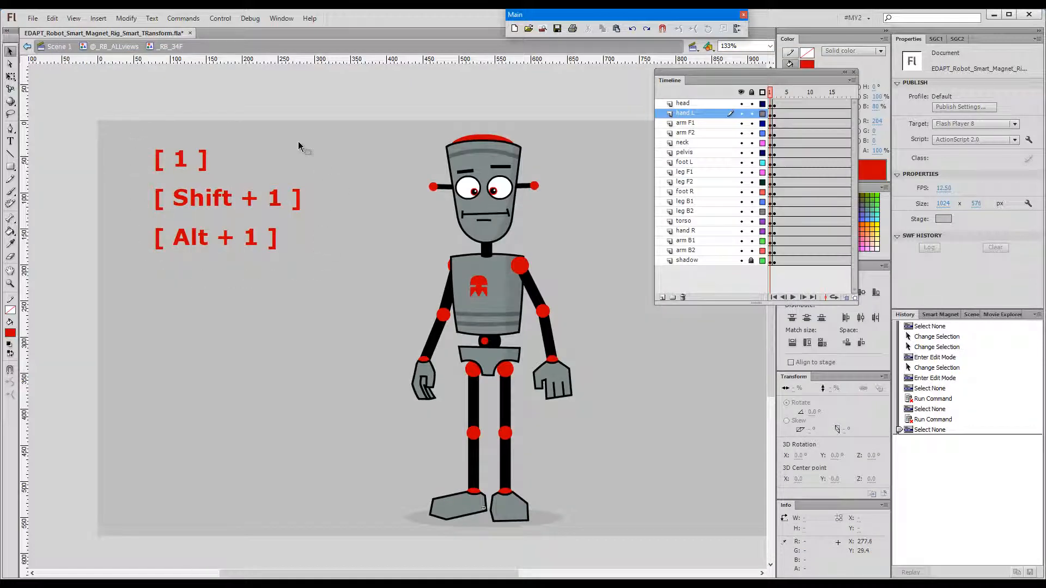
{"action": "mouse_move", "coordinate": [113, 163]}
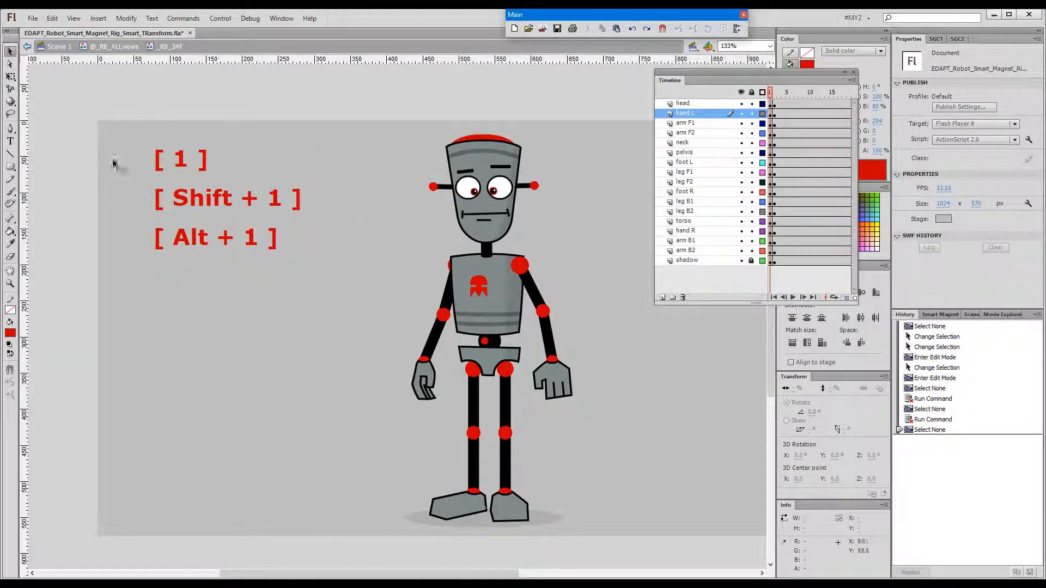
{"action": "mouse_move", "coordinate": [333, 287]}
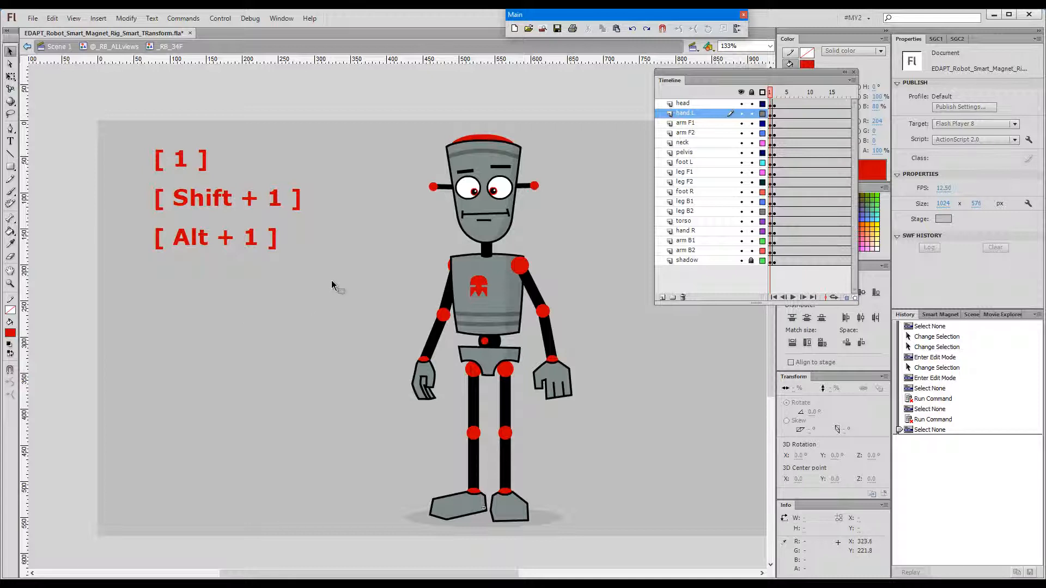
{"action": "mouse_move", "coordinate": [239, 319]}
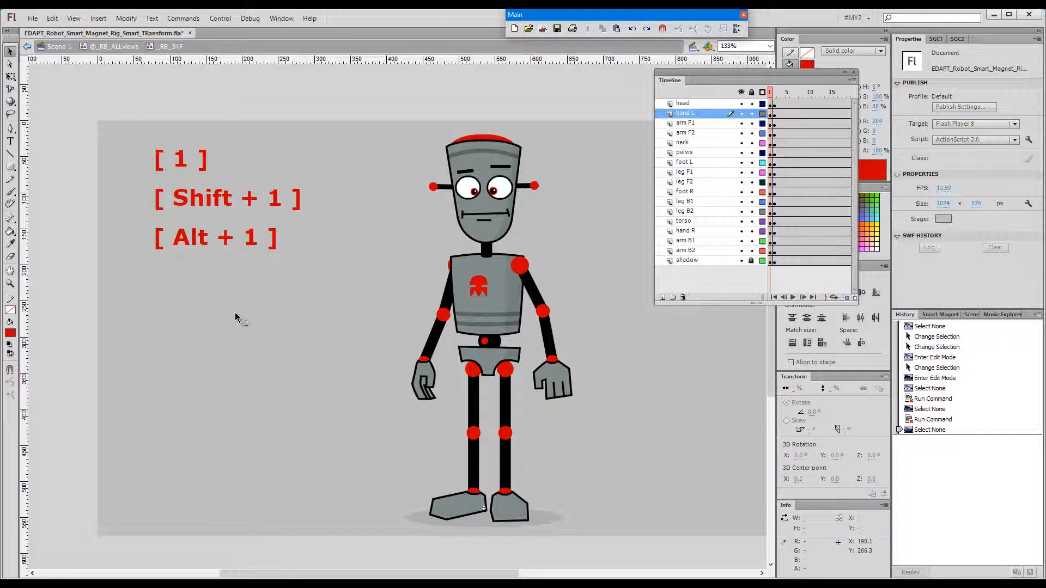
{"action": "mouse_move", "coordinate": [296, 314]}
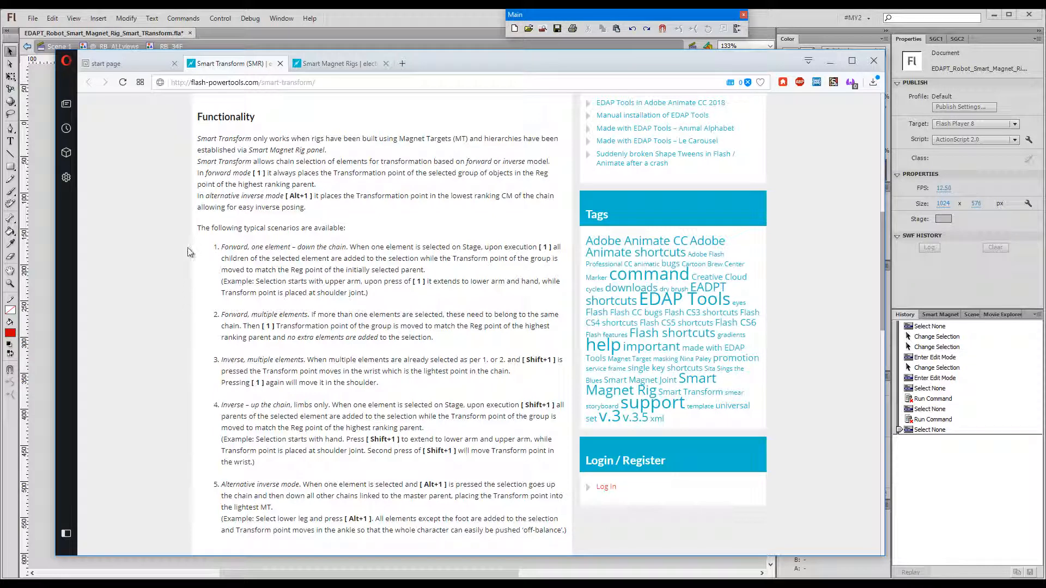
{"action": "mouse_move", "coordinate": [198, 519]}
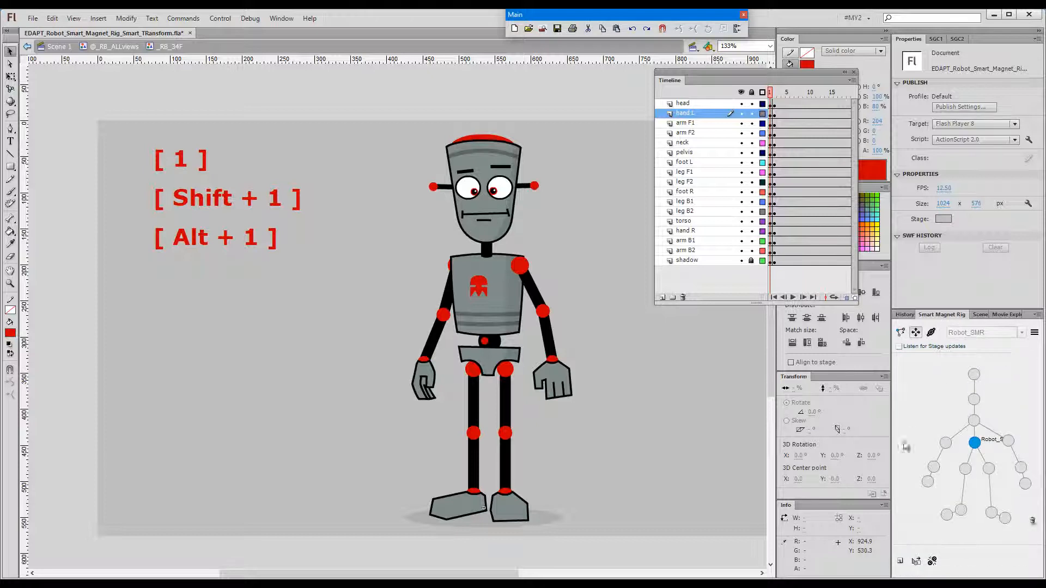
{"action": "mouse_move", "coordinate": [994, 527]}
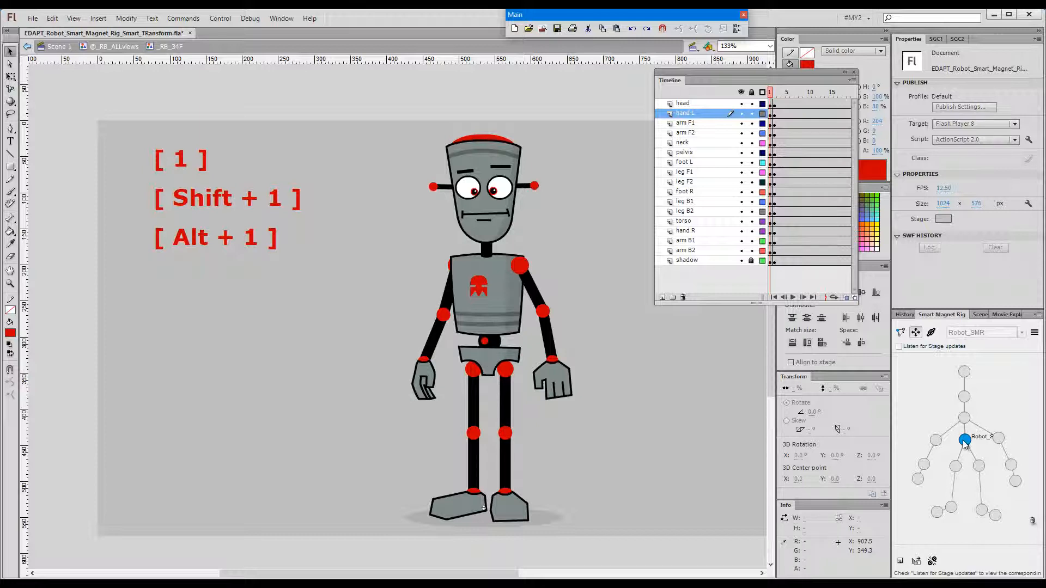
{"action": "mouse_move", "coordinate": [971, 426]}
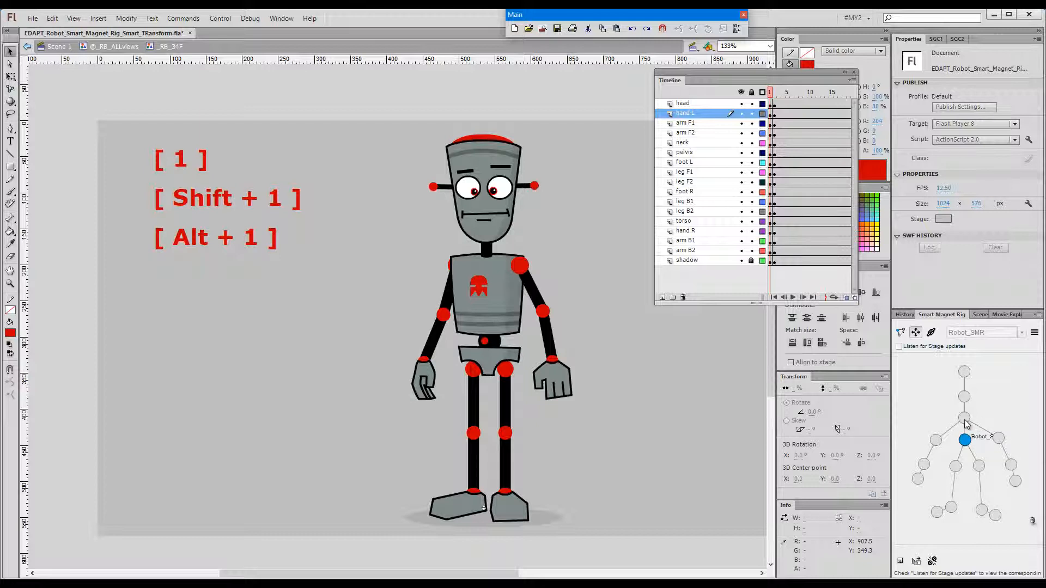
{"action": "mouse_move", "coordinate": [966, 381]}
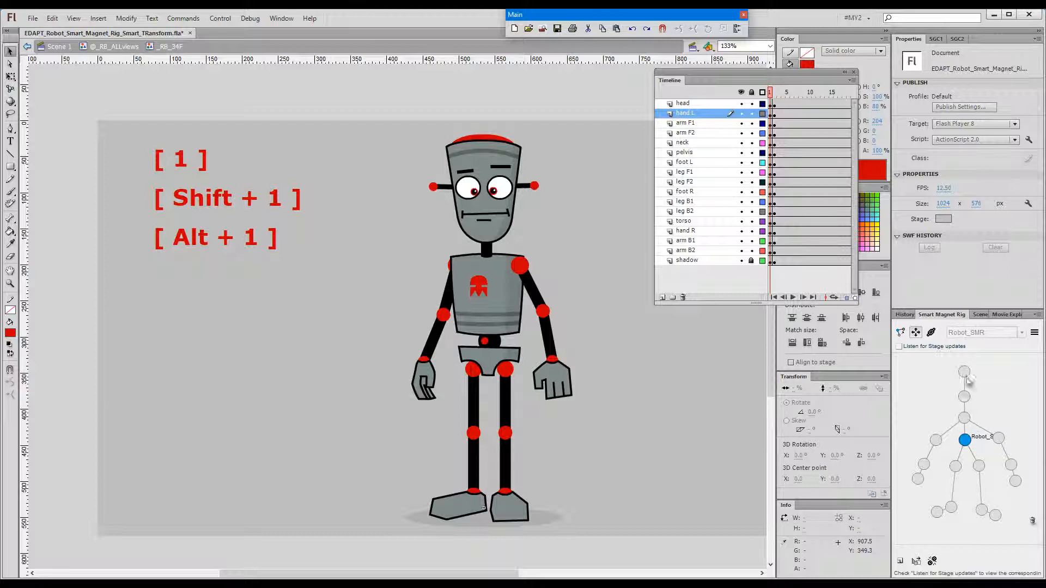
{"action": "mouse_move", "coordinate": [957, 424]}
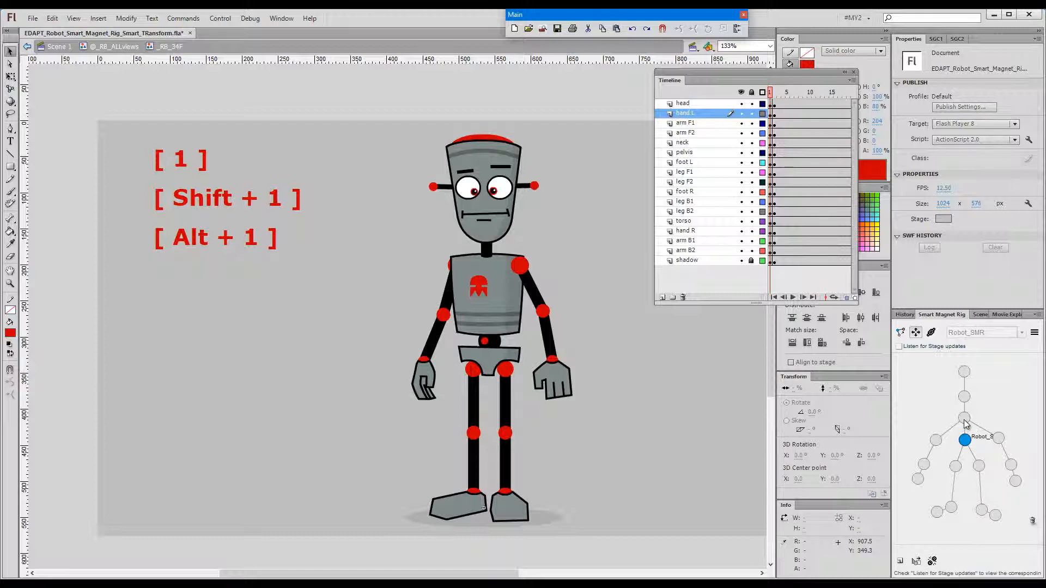
{"action": "mouse_move", "coordinate": [946, 442]}
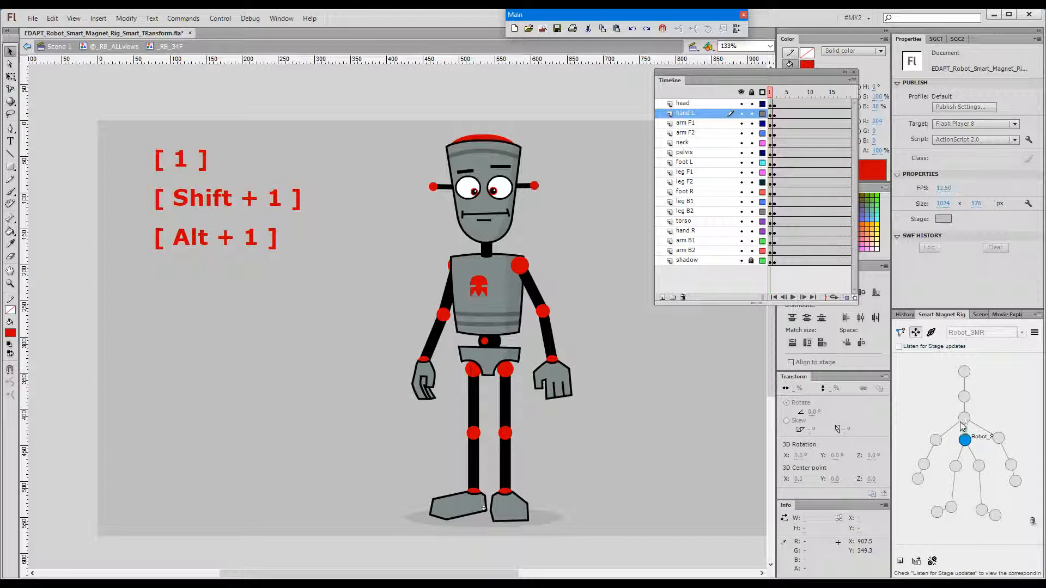
{"action": "mouse_move", "coordinate": [920, 481]}
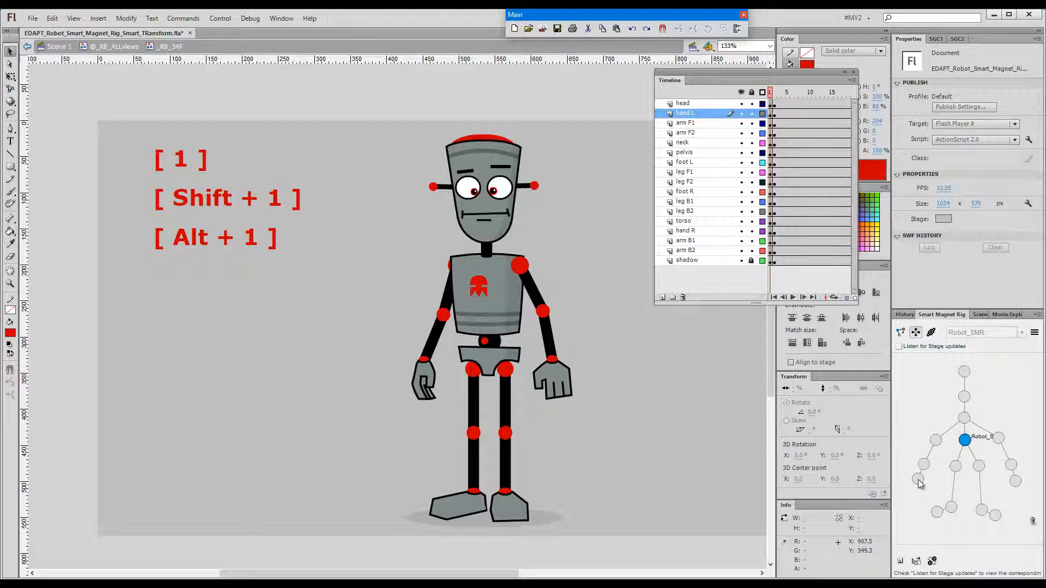
{"action": "mouse_move", "coordinate": [920, 486]}
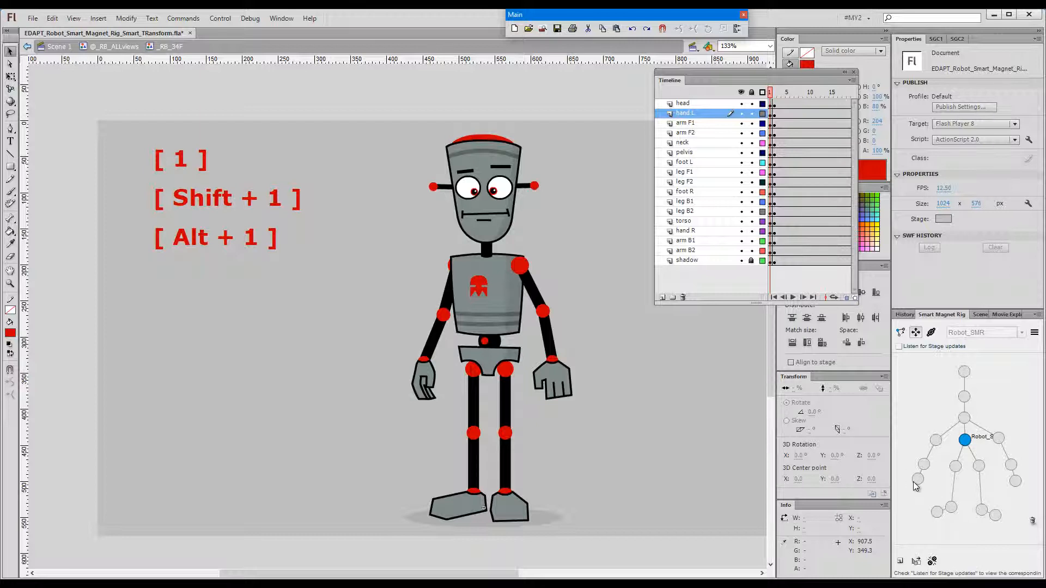
{"action": "mouse_move", "coordinate": [941, 439]}
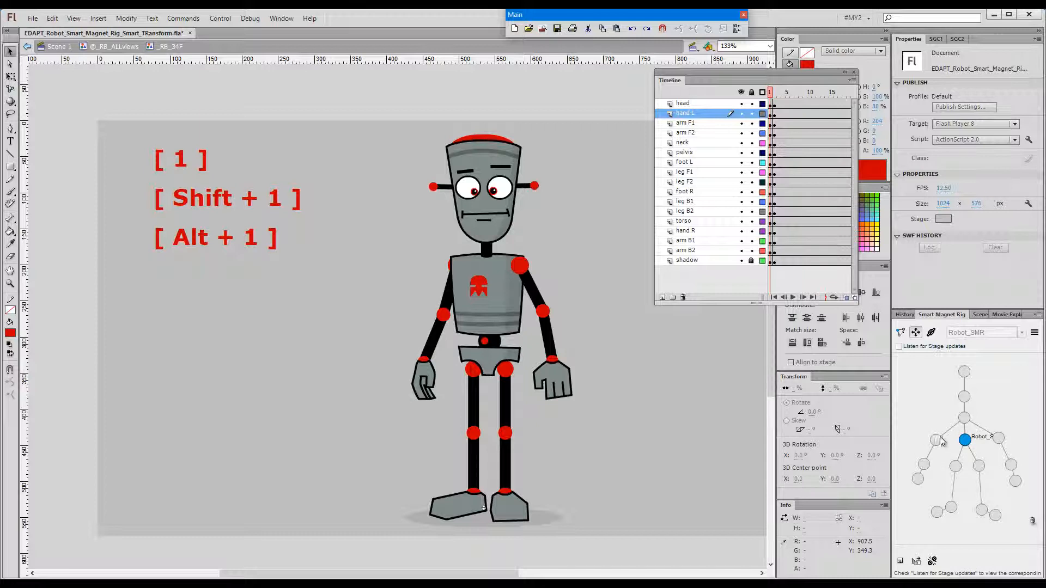
{"action": "mouse_move", "coordinate": [940, 444]}
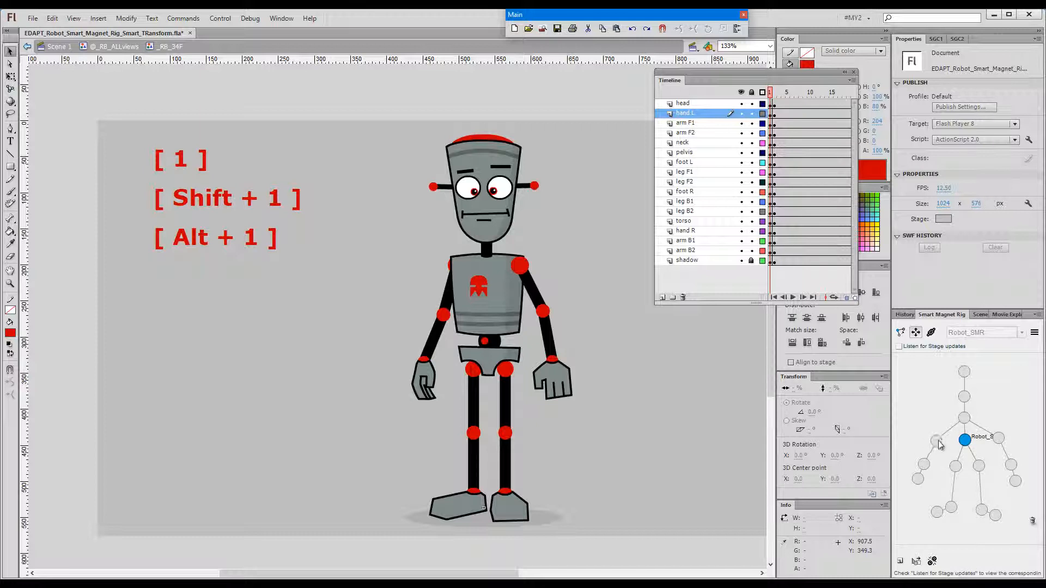
{"action": "mouse_move", "coordinate": [940, 445]}
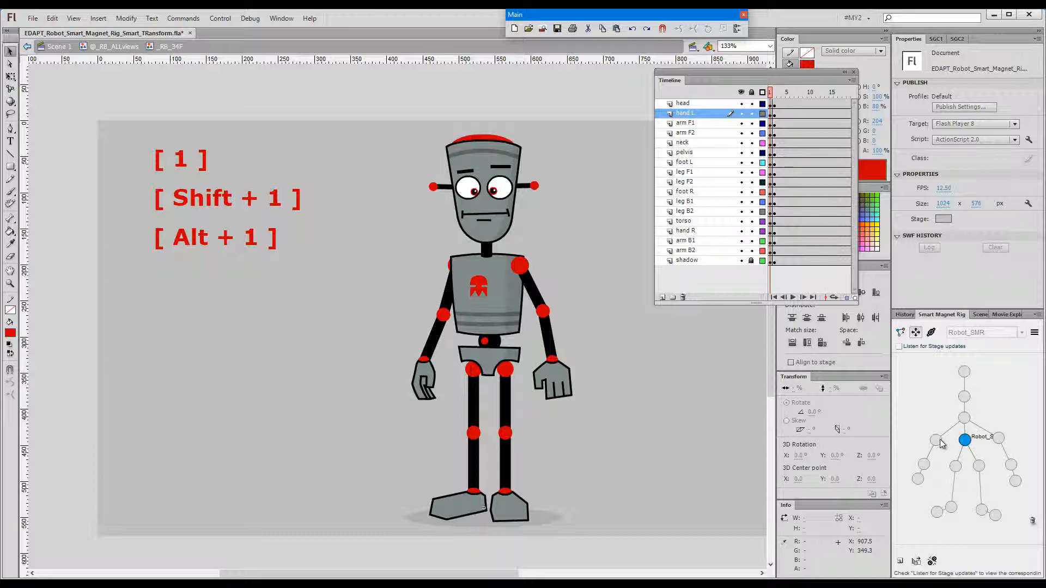
- Show the Smart Magnet Rig panel with the Robot_SMR node hierarchy diagram
{"action": "left_click", "coordinate": [684, 132]}
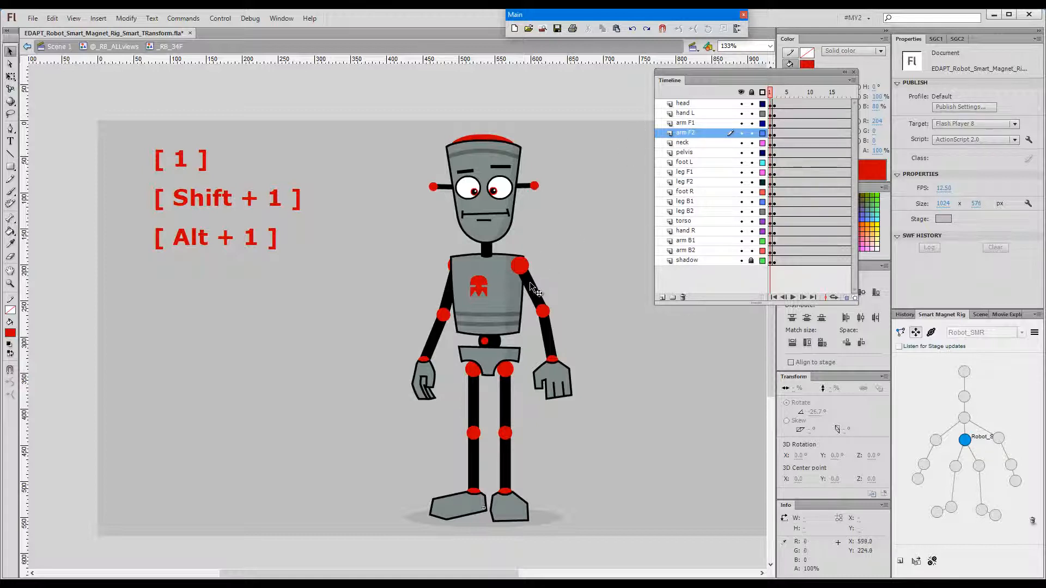
- Smart-select the hand with its arm chain and swing the arm outward from the shoulder with Free Transform
{"action": "left_click", "coordinate": [522, 287]}
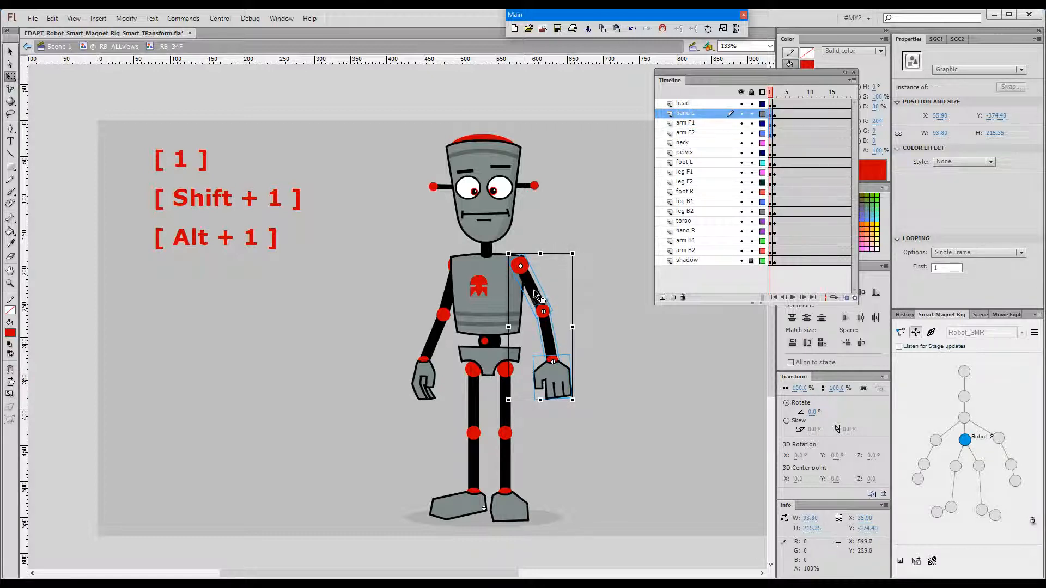
{"action": "left_click_drag", "start_coordinate": [540, 296], "coordinate": [563, 393]}
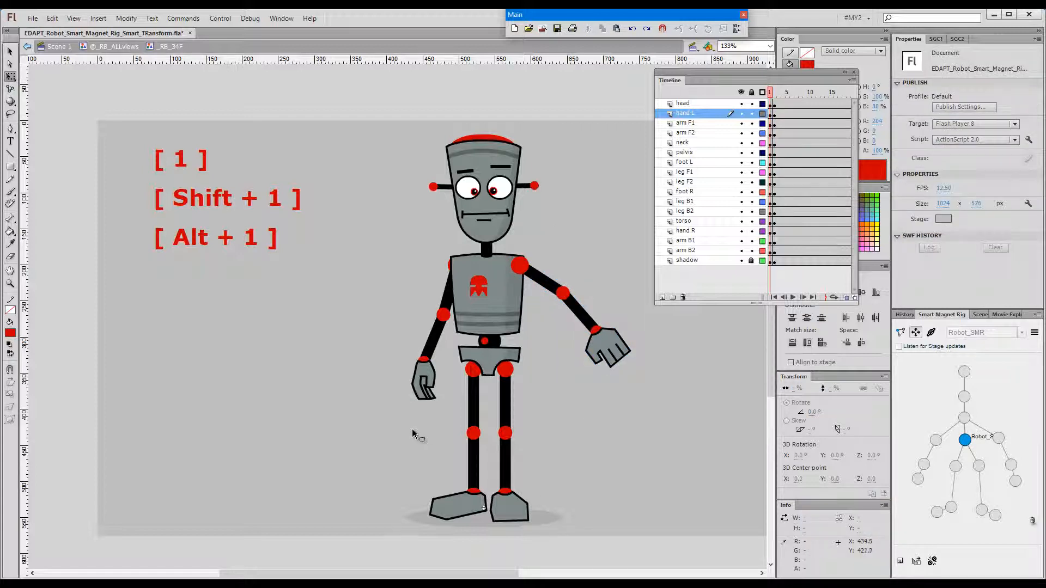
{"action": "mouse_move", "coordinate": [380, 412]}
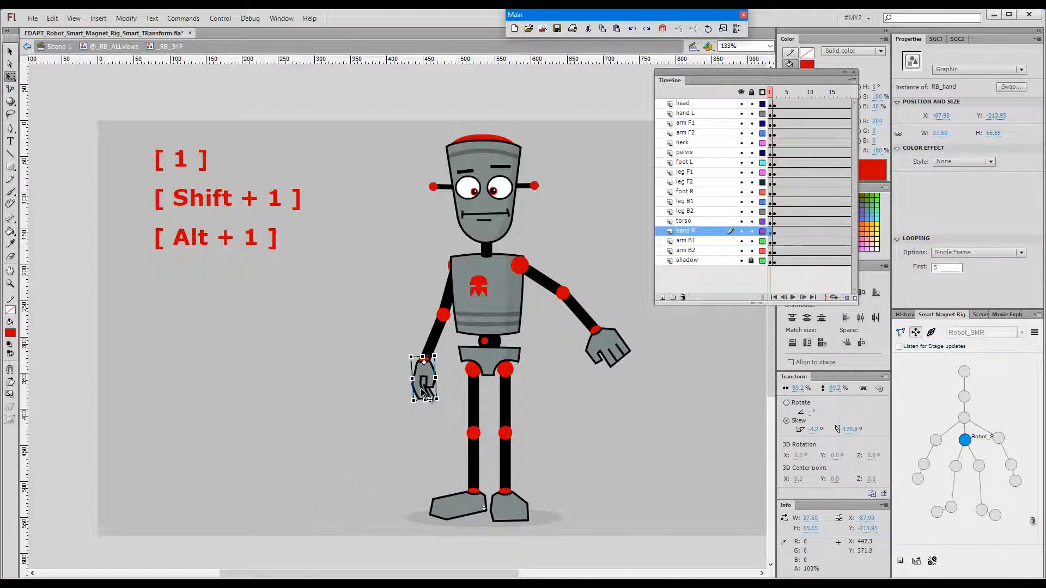
{"action": "key", "text": "shift+1"}
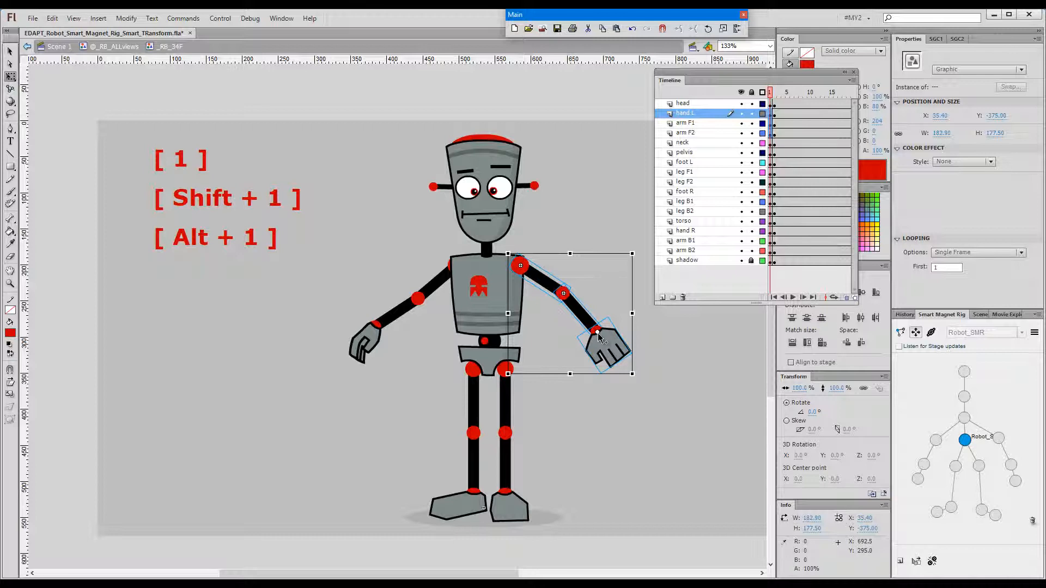
{"action": "left_click_drag", "start_coordinate": [603, 340], "coordinate": [607, 361]}
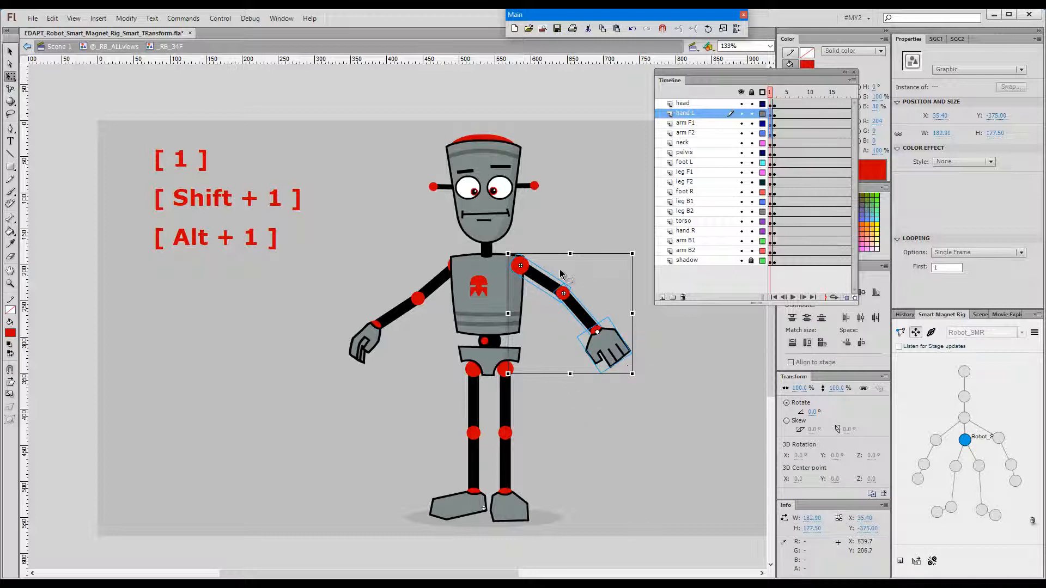
{"action": "mouse_move", "coordinate": [417, 369]}
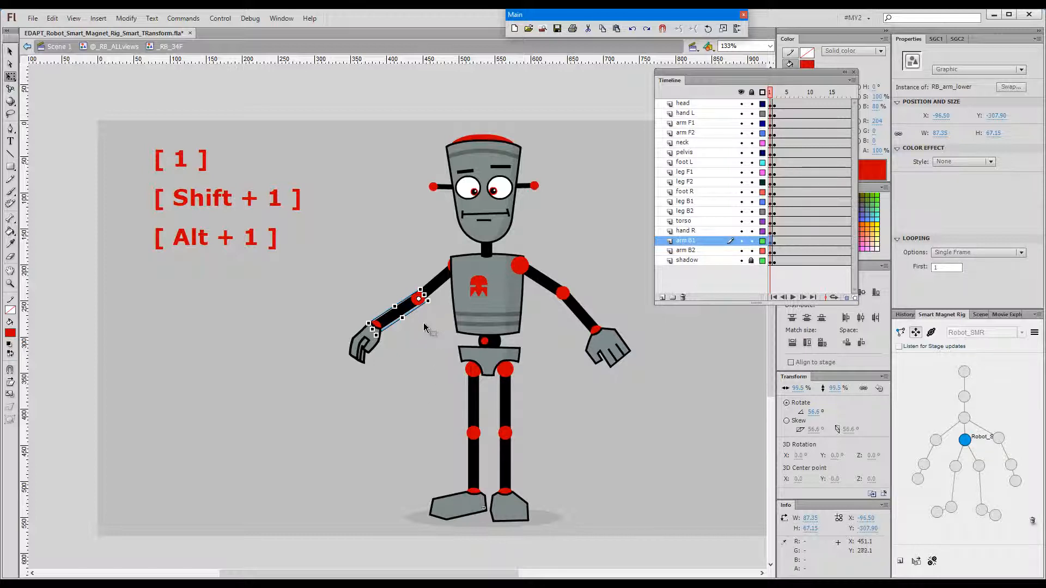
- Select the left hand and forearm chain and rotate the forearm upward to shoulder height
{"action": "left_click", "coordinate": [684, 231]}
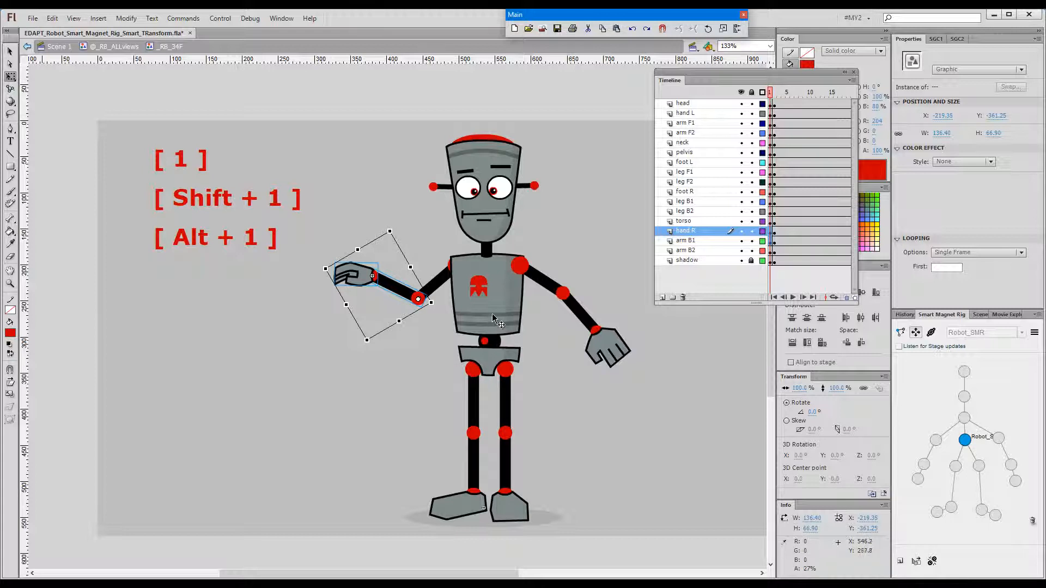
{"action": "left_click", "coordinate": [684, 221]}
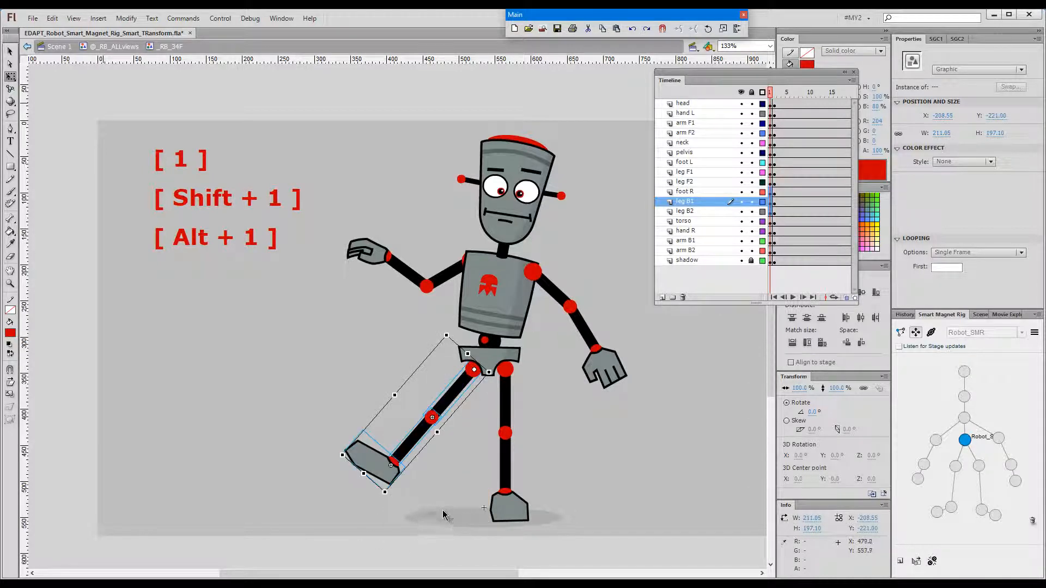
{"action": "mouse_move", "coordinate": [553, 456]}
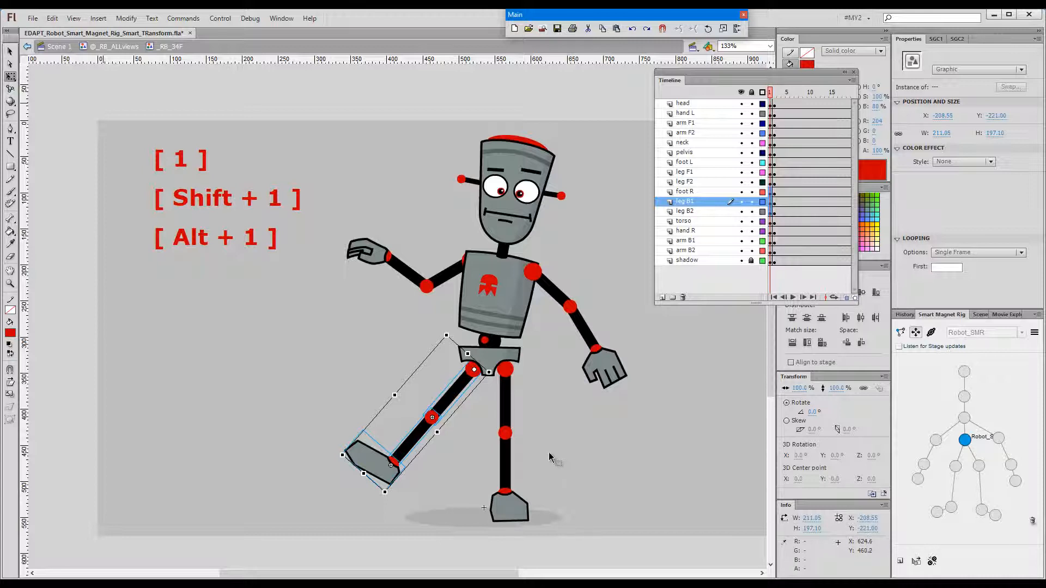
{"action": "mouse_move", "coordinate": [509, 472]}
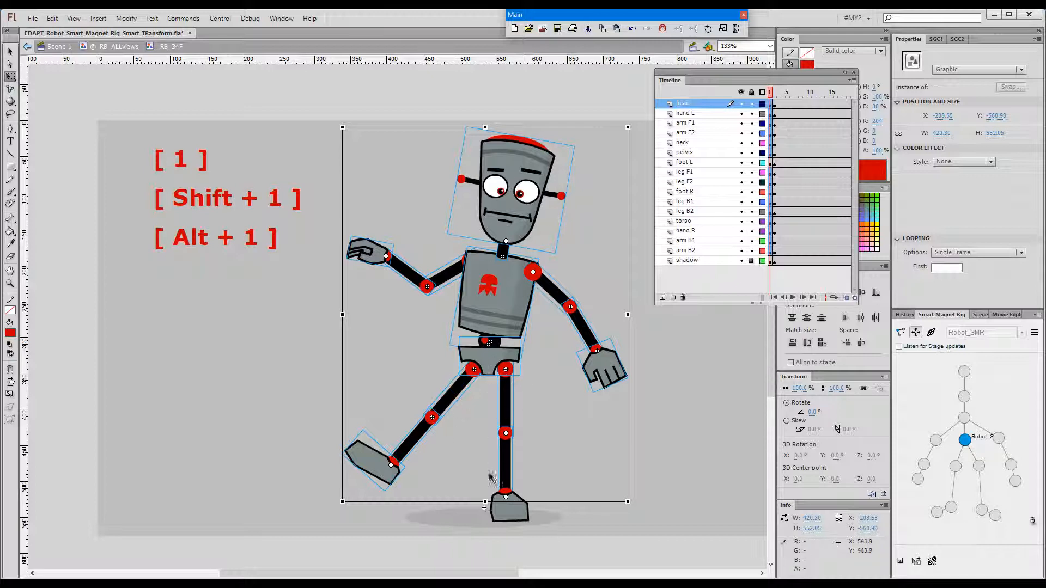
{"action": "mouse_move", "coordinate": [507, 499]}
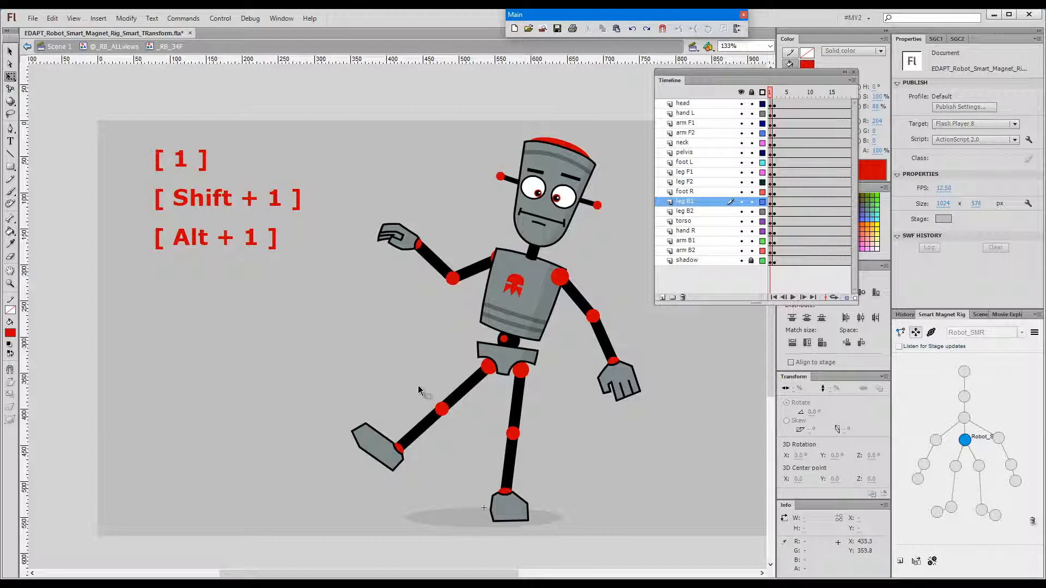
- Select the kicked leg's upper segment, swing it toward horizontal, then undo back to the previous pose
{"action": "left_click", "coordinate": [440, 411]}
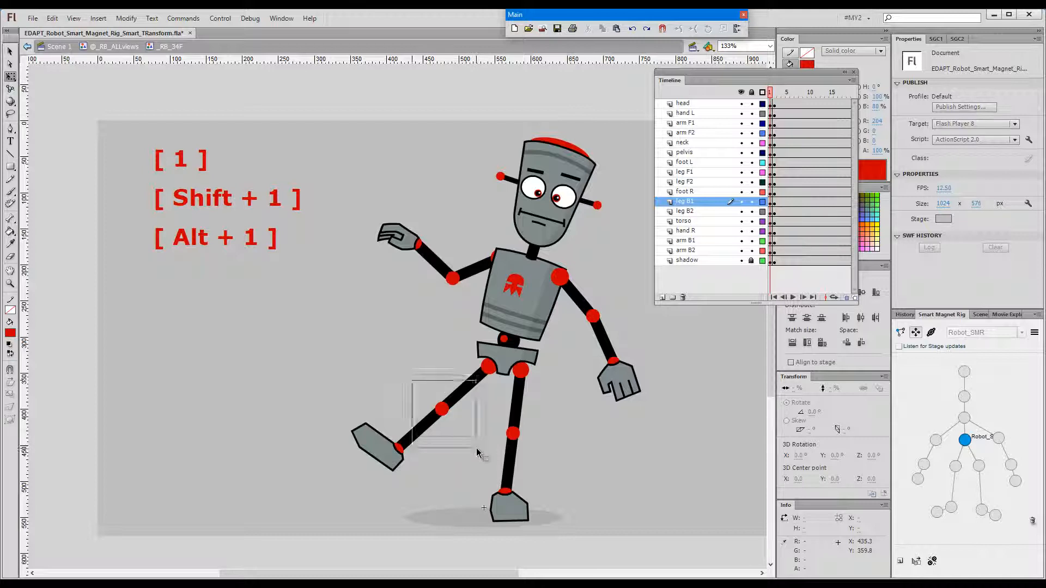
{"action": "left_click", "coordinate": [440, 409]}
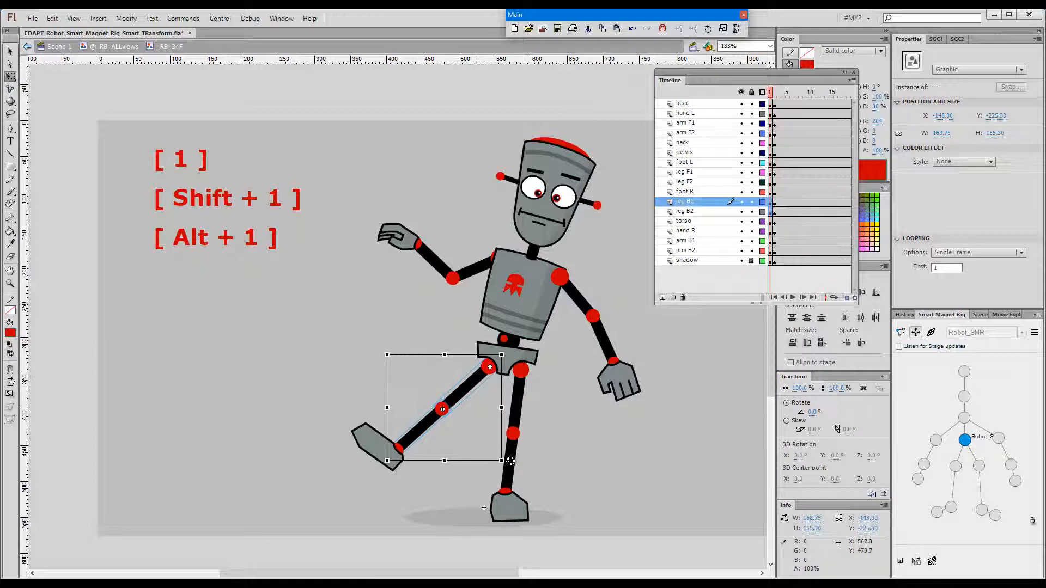
{"action": "left_click_drag", "start_coordinate": [442, 408], "coordinate": [426, 372]}
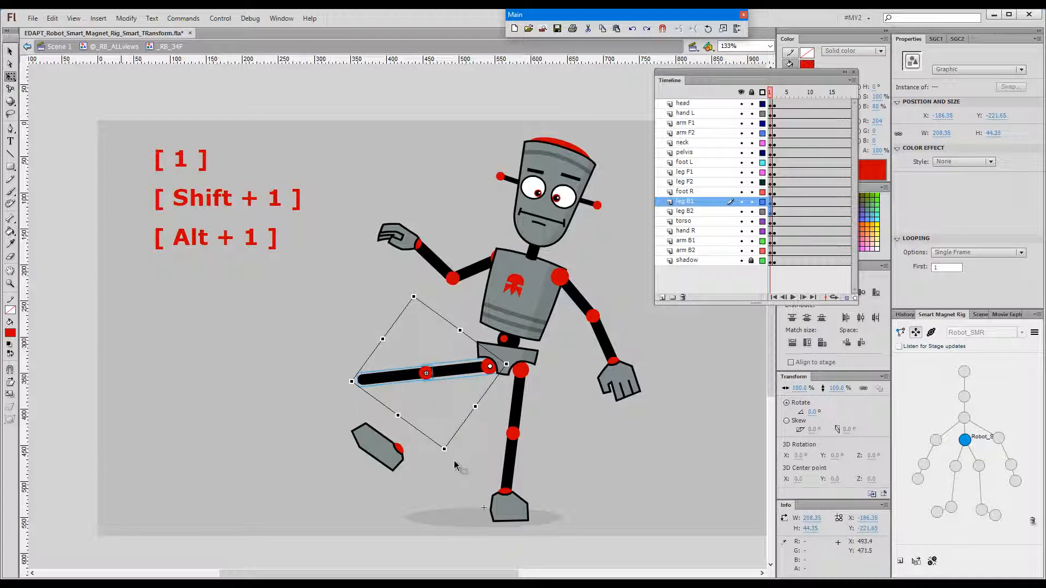
{"action": "key", "text": "ctrl+z"}
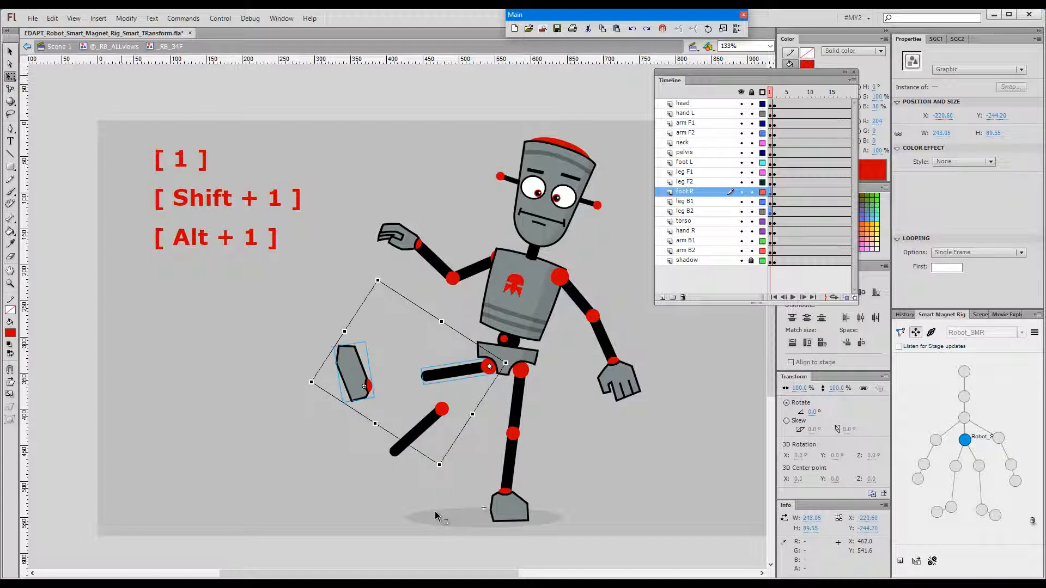
{"action": "key", "text": "ctrl+z"}
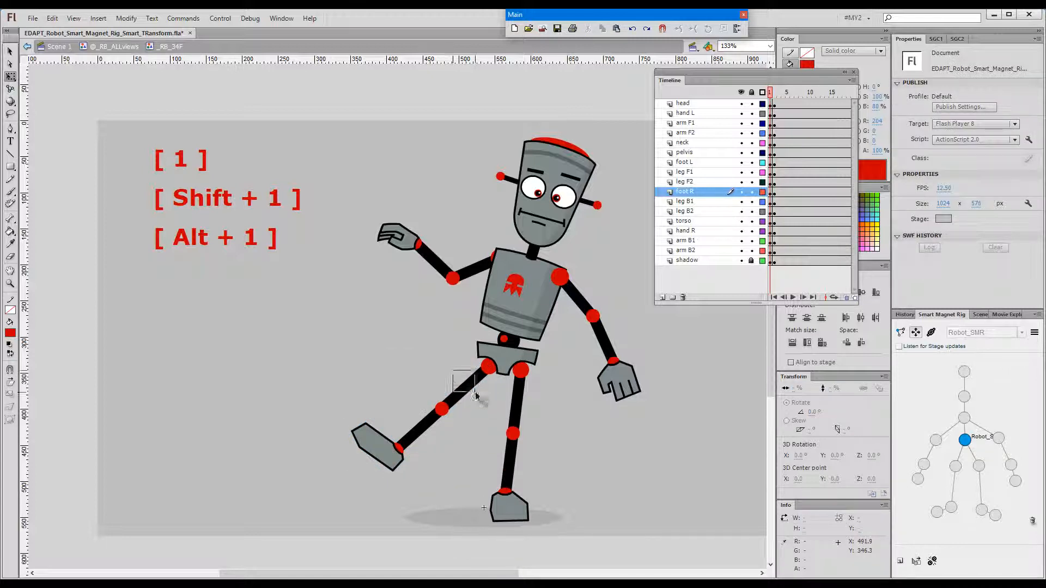
- Re-select the kicked leg with Smart Transform chain selection to lower it with Free Transform
{"action": "left_click", "coordinate": [460, 393]}
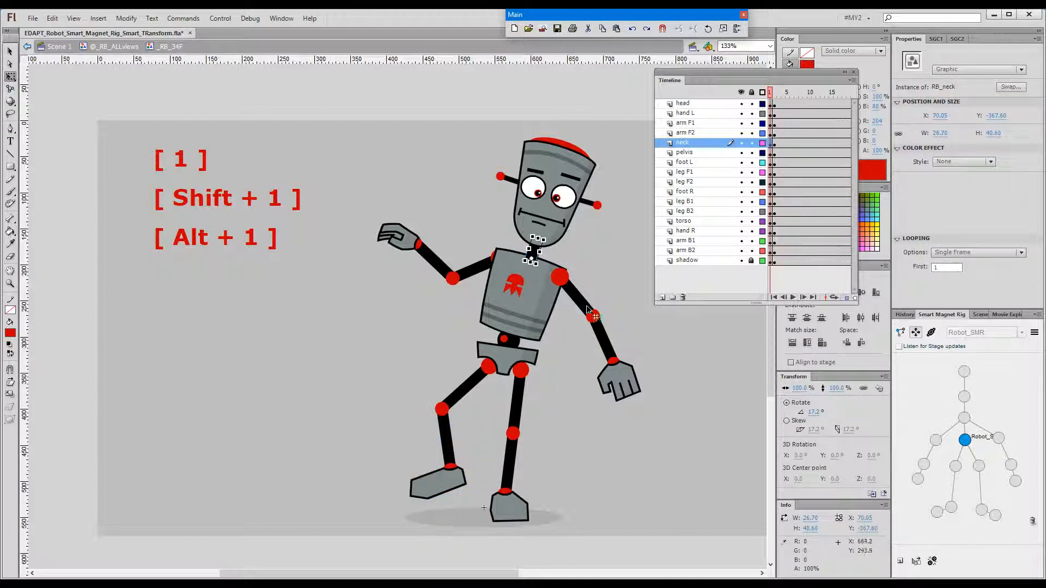
{"action": "left_click", "coordinate": [683, 103]}
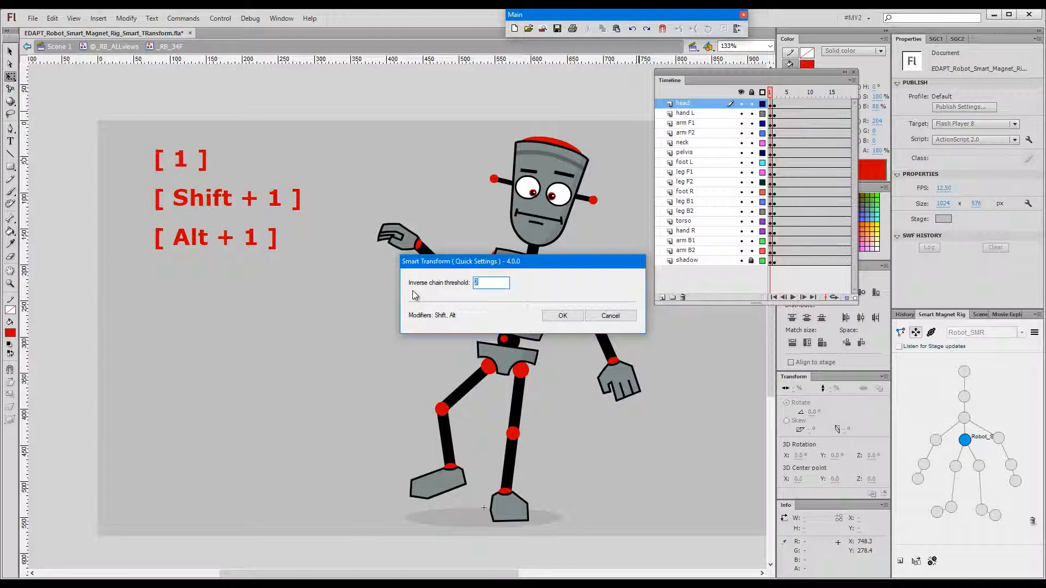
{"action": "mouse_move", "coordinate": [463, 294]}
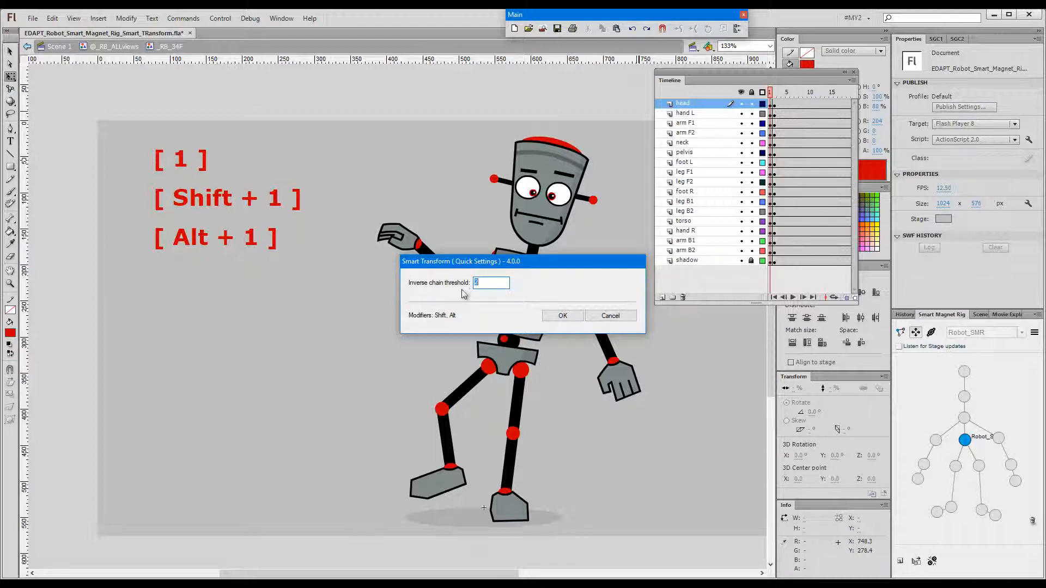
{"action": "type", "text": "2"}
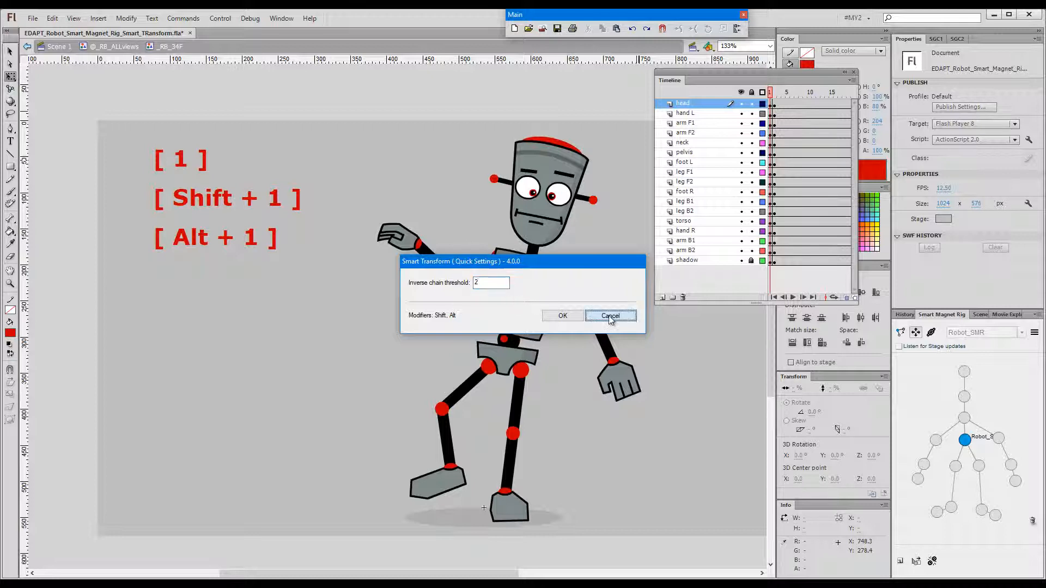
{"action": "left_click", "coordinate": [609, 316]}
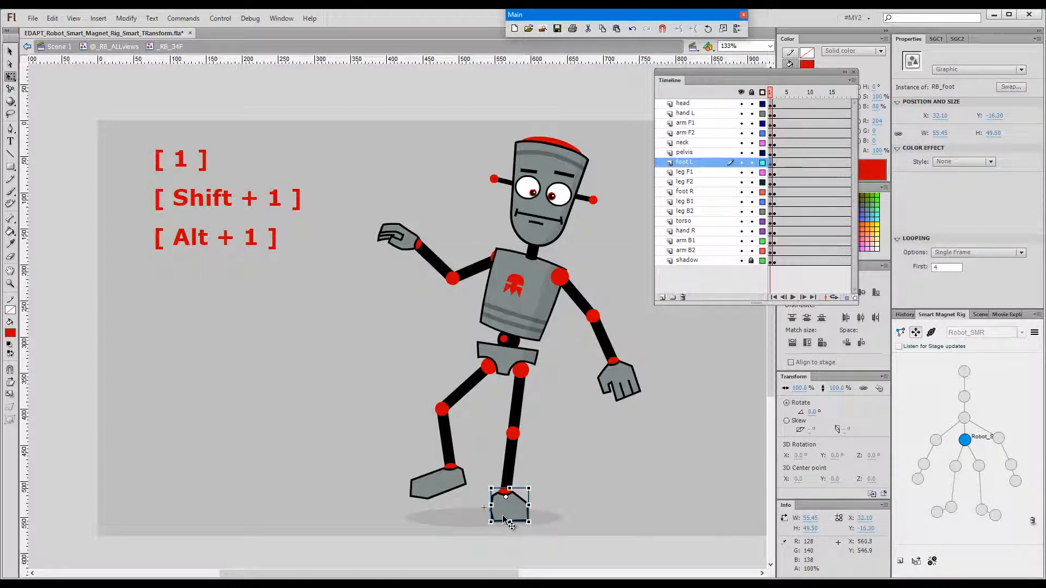
{"action": "left_click", "coordinate": [684, 171]}
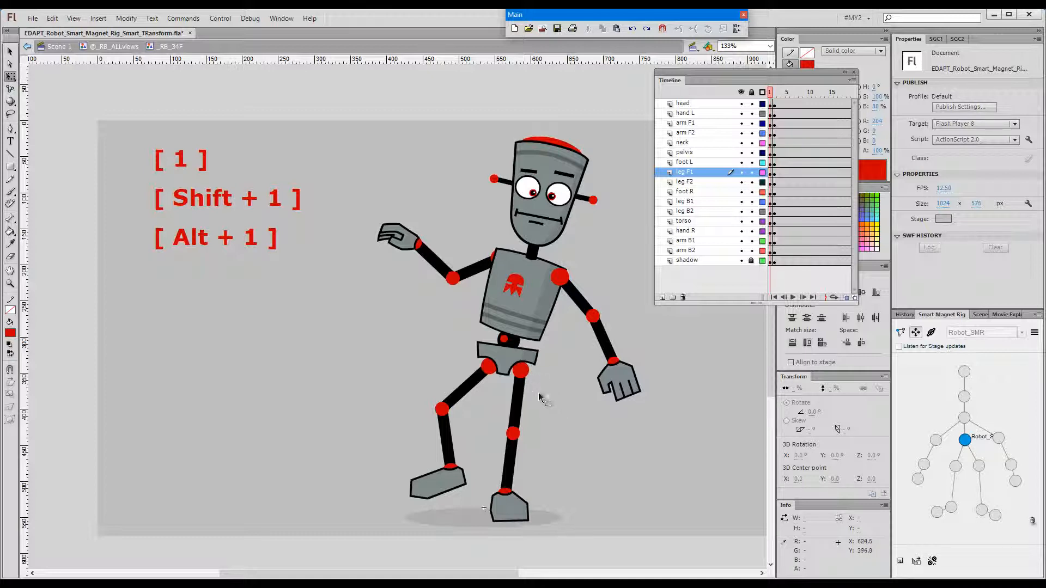
{"action": "mouse_move", "coordinate": [543, 392]}
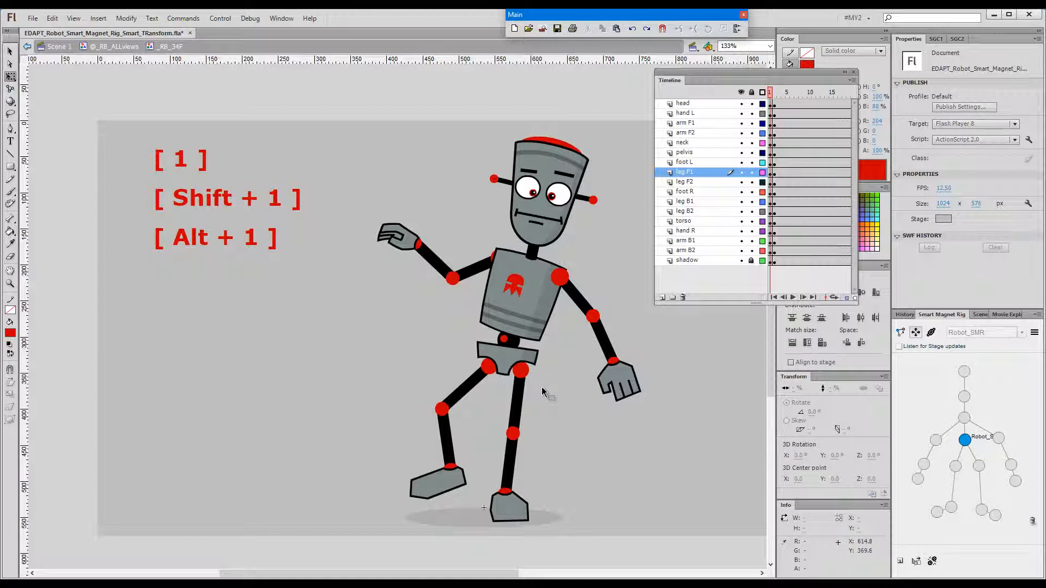